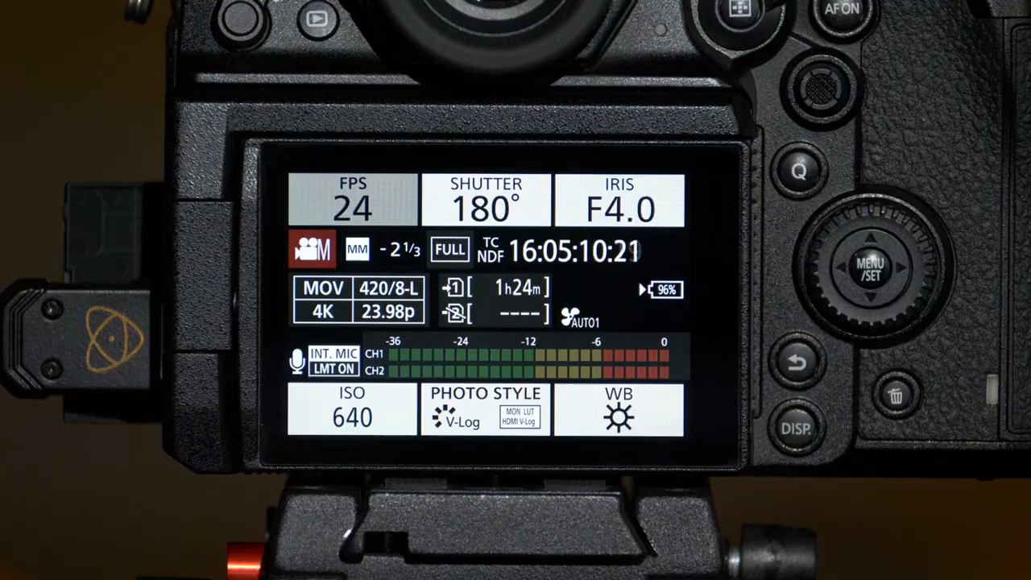
Enable HDMI RAW data output so the Ninja V gets a 5.9K V-Log RAW feed
left_click(870, 271)
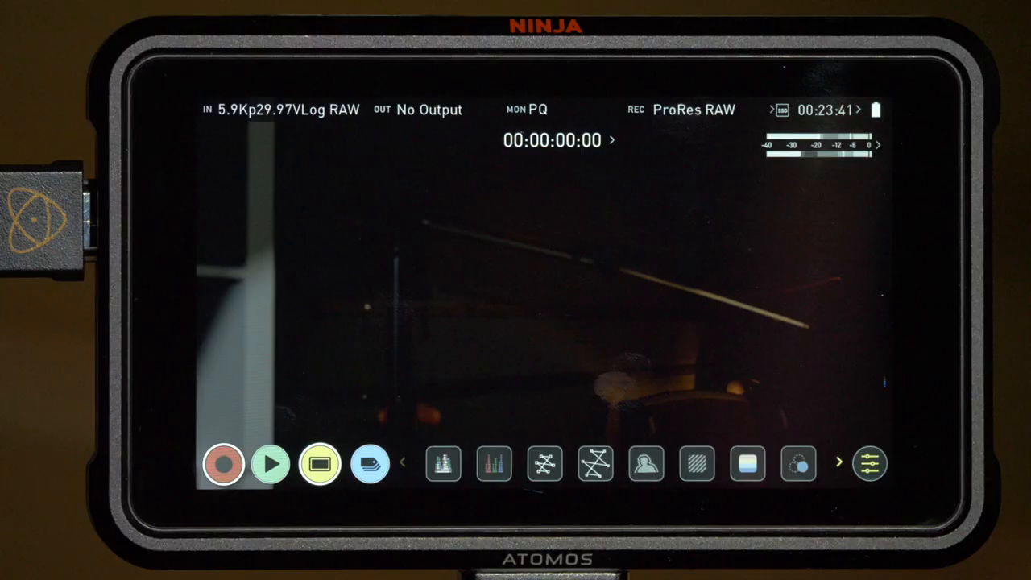
Show the Ninja V input settings with the 5.9K 29.97p HDMI source and Panasonic Raw values
left_click(222, 464)
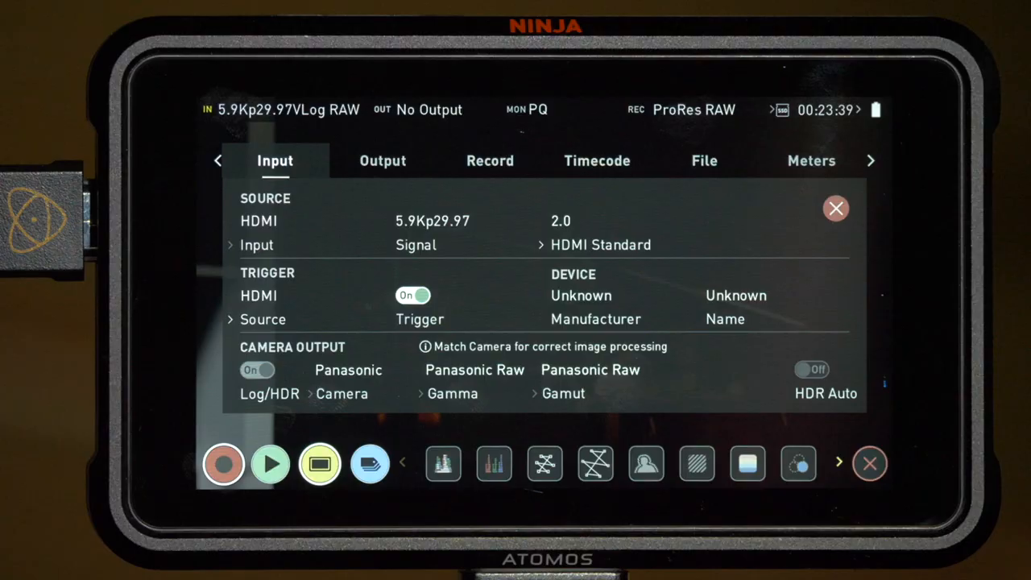
Confirm the HDMI RAW Signal Detected prompt to record as ProRes RAW
left_click(490, 161)
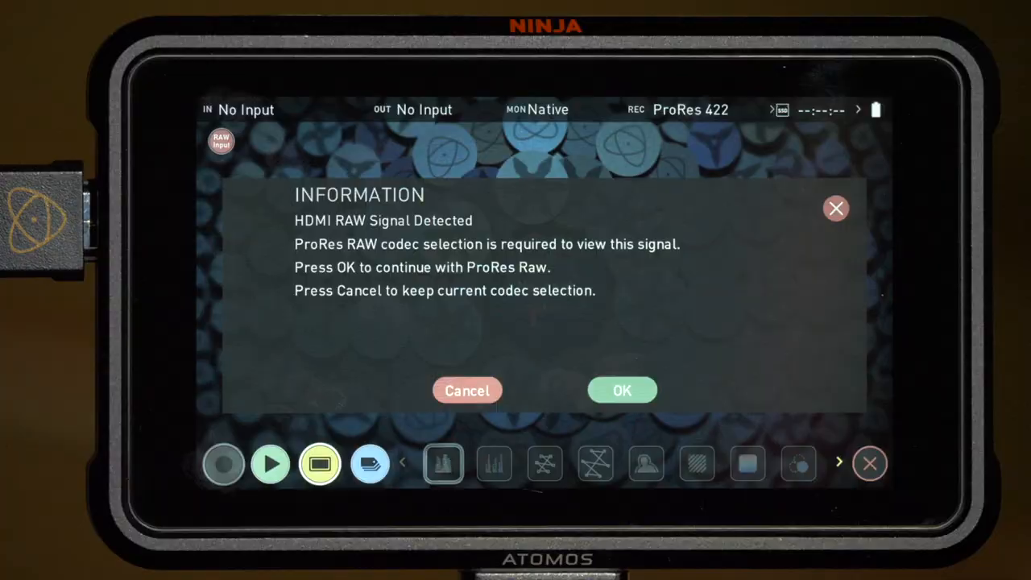
left_click(622, 390)
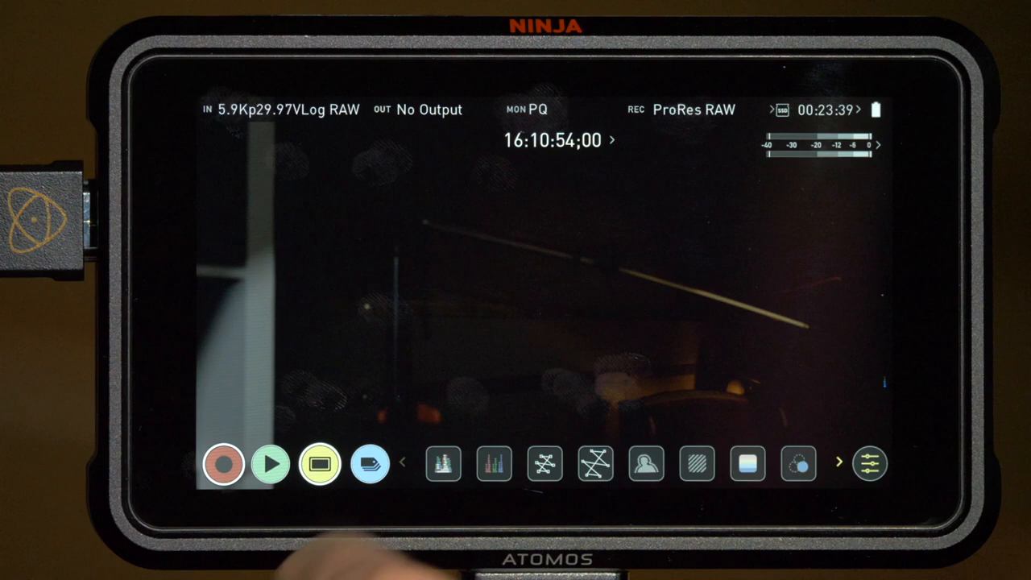
left_click(868, 464)
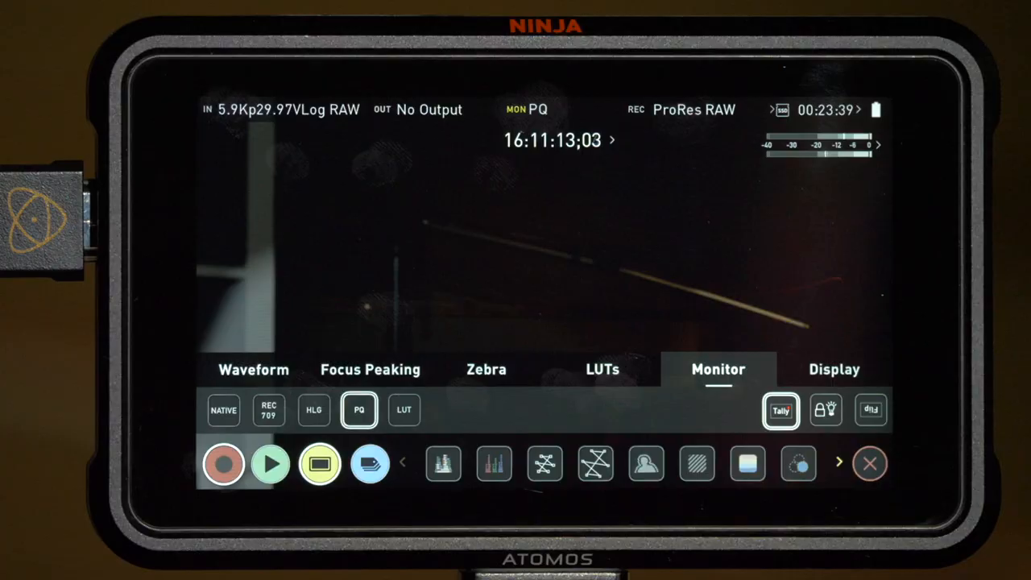
left_click(222, 411)
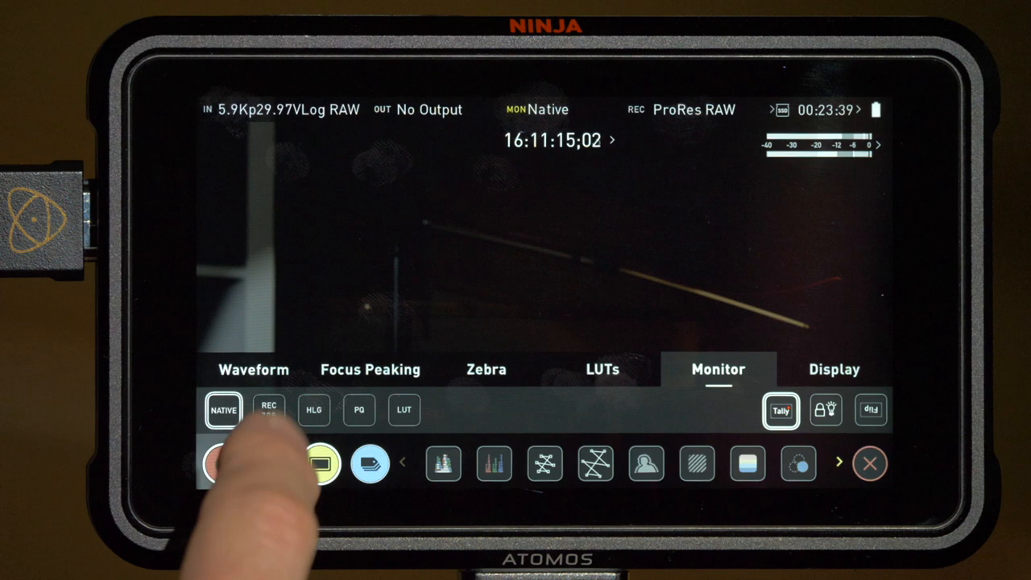
left_click(359, 411)
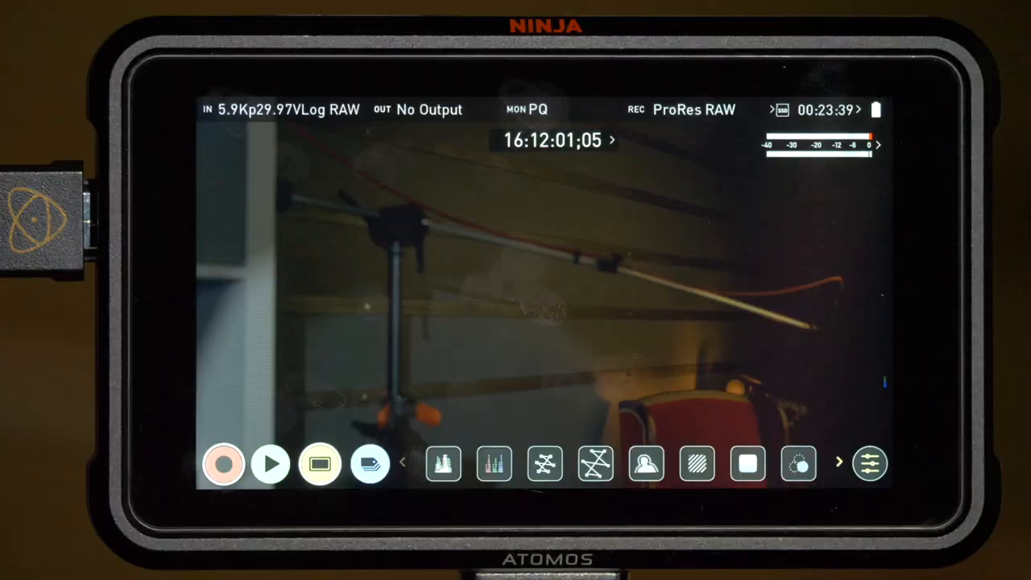
Start recording ProRes RAW clips of the scene on the Ninja V
left_click(442, 464)
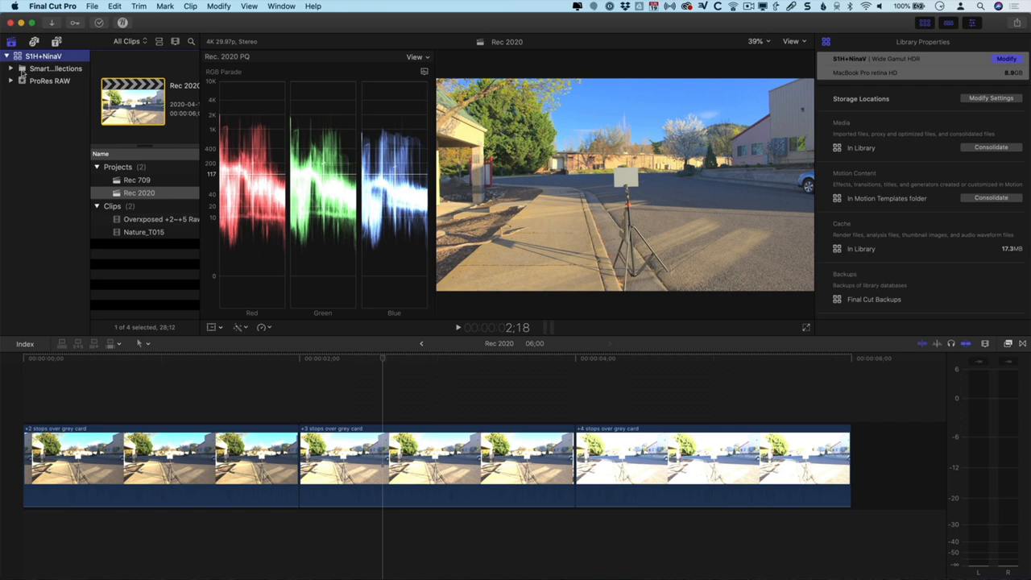
Show the library's colour processing setting with Wide Gamut HDR selected
left_click(1007, 58)
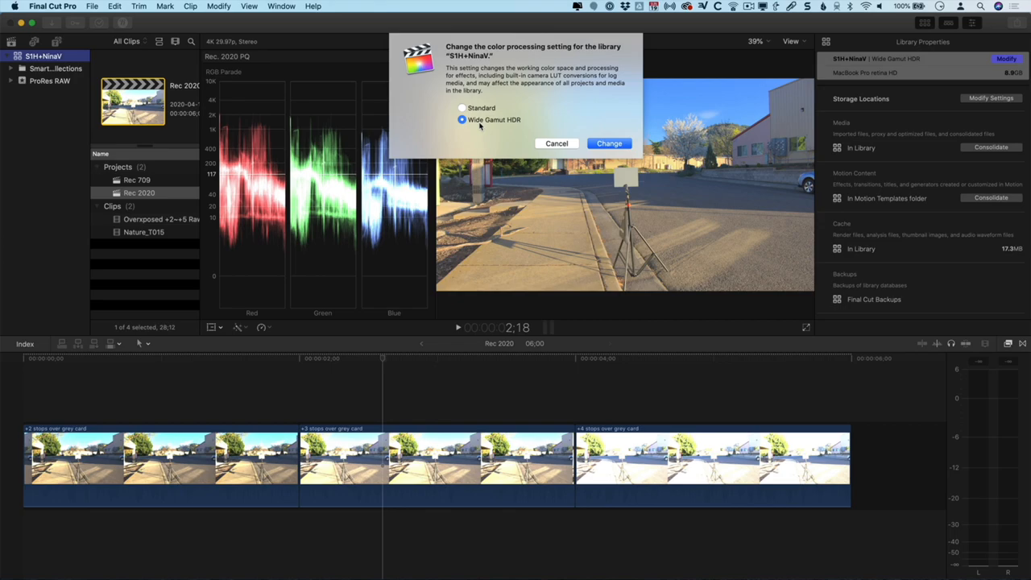
left_click(609, 141)
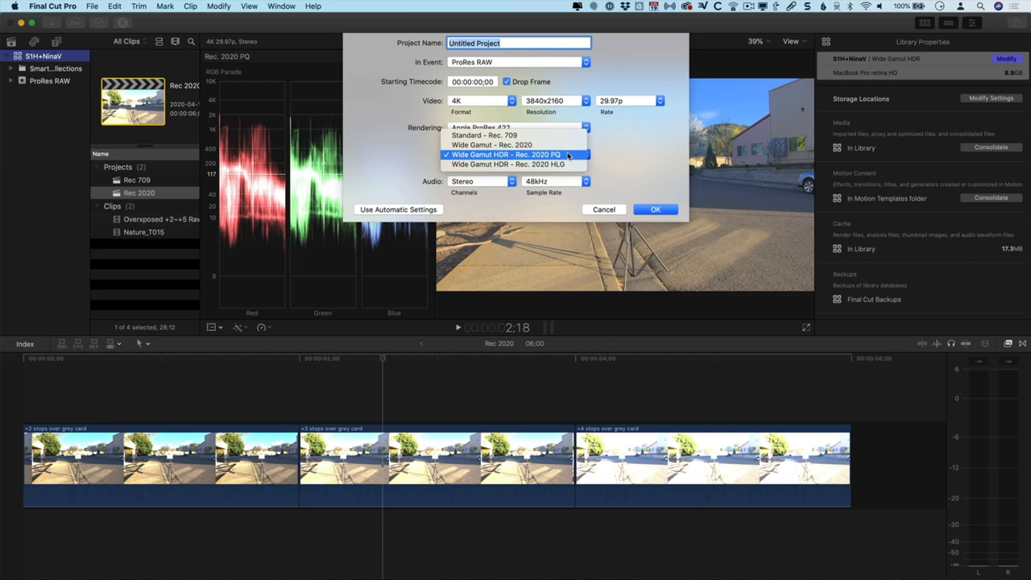
left_click(506, 155)
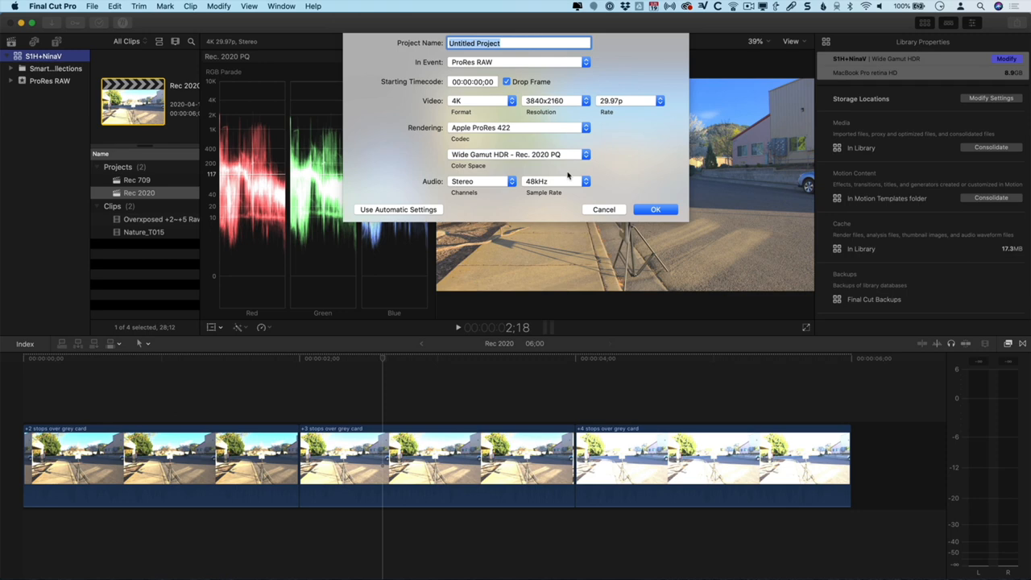
left_click(656, 210)
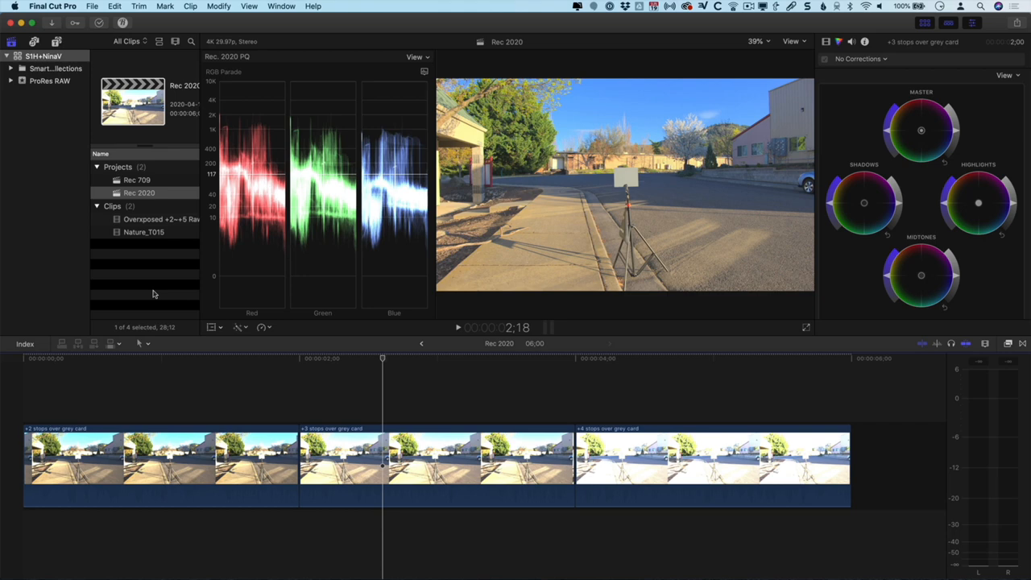
left_click(161, 357)
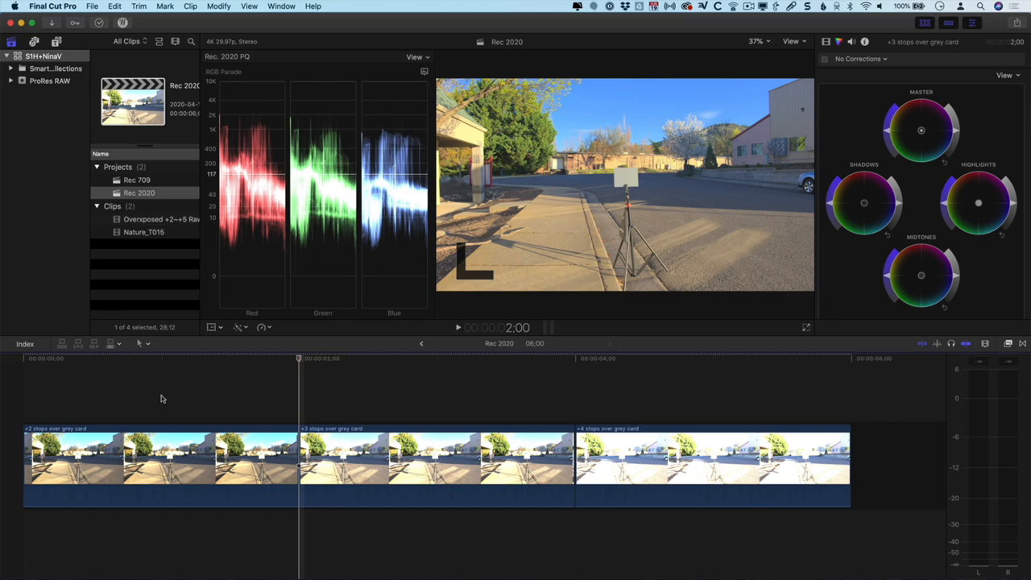
left_click(22, 357)
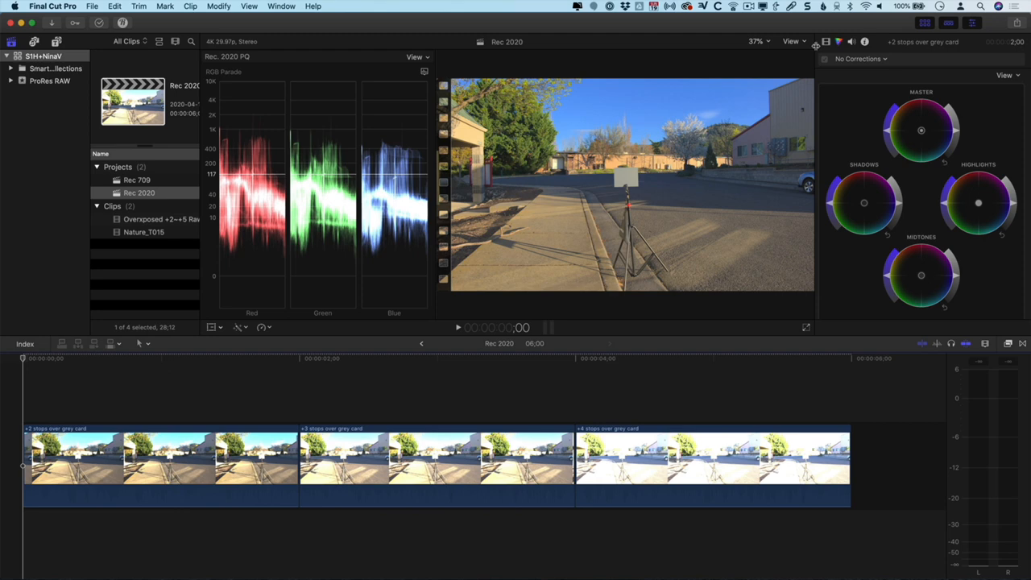
Set the viewer to Show HDR as Tone Mapped
left_click(792, 42)
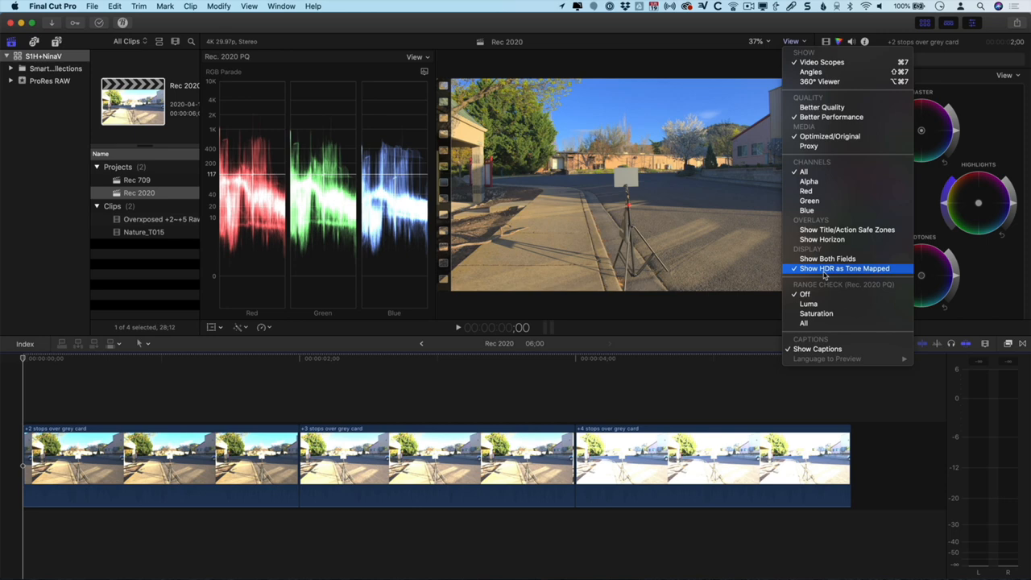
mouse_move(835, 273)
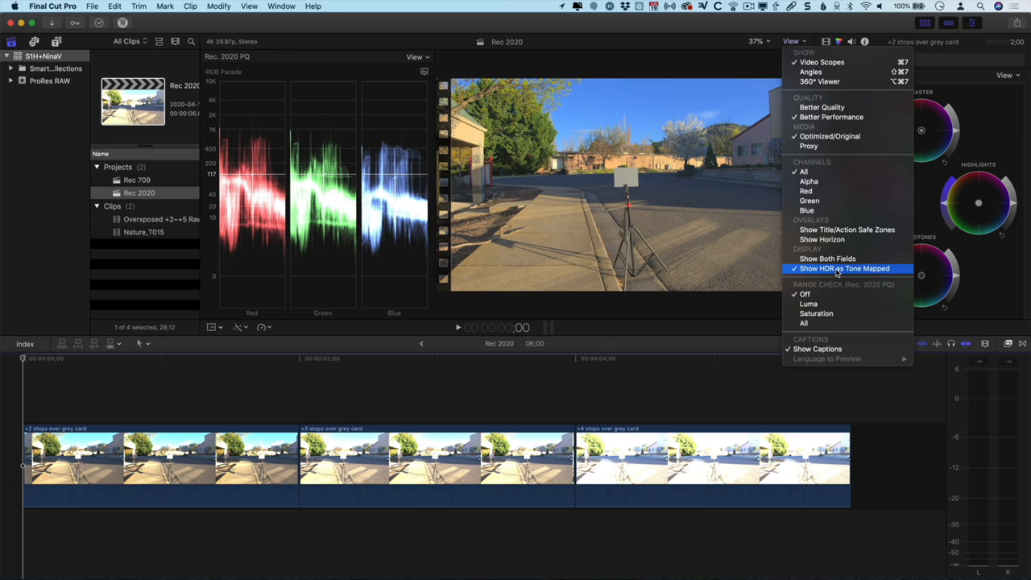
left_click(844, 268)
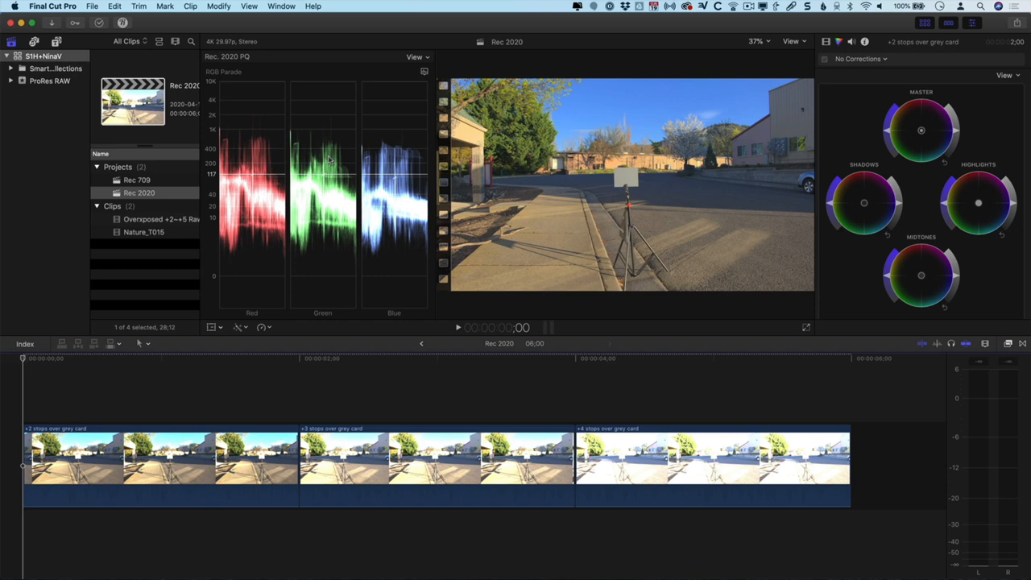
mouse_move(1016, 205)
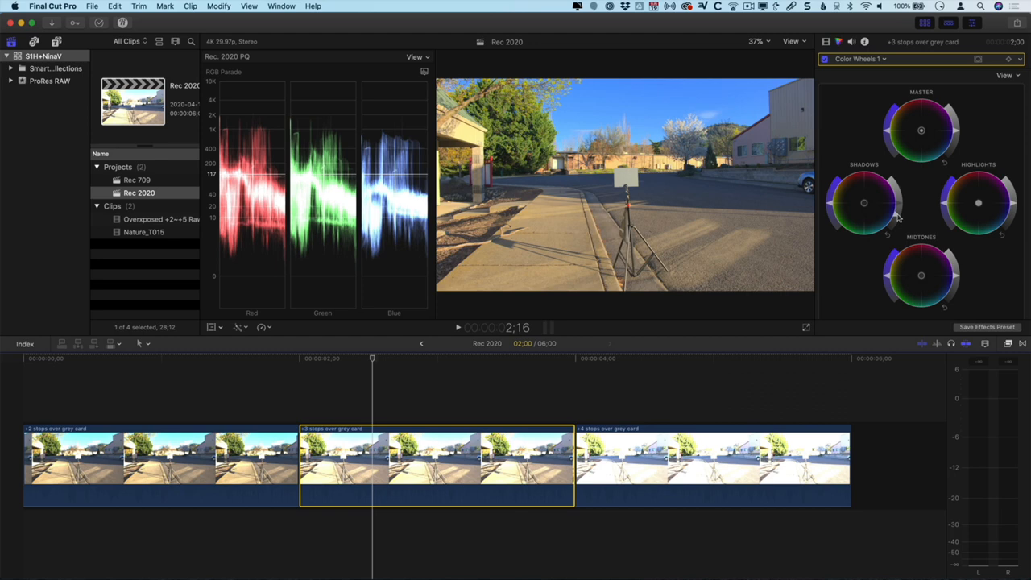
Select the middle overexposed gray-card clip to show its Color Wheels 1 correction
left_click(712, 454)
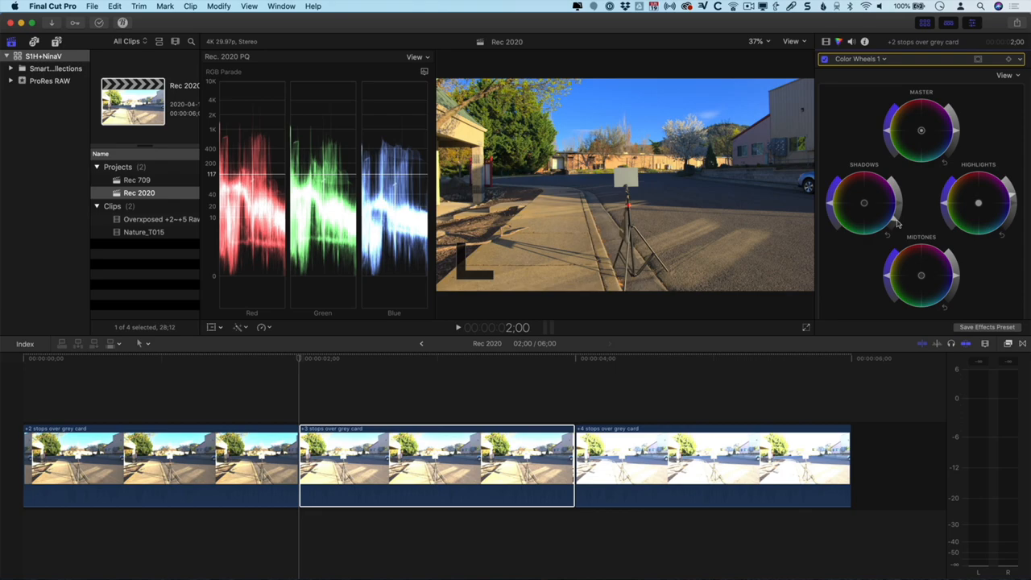
left_click(712, 459)
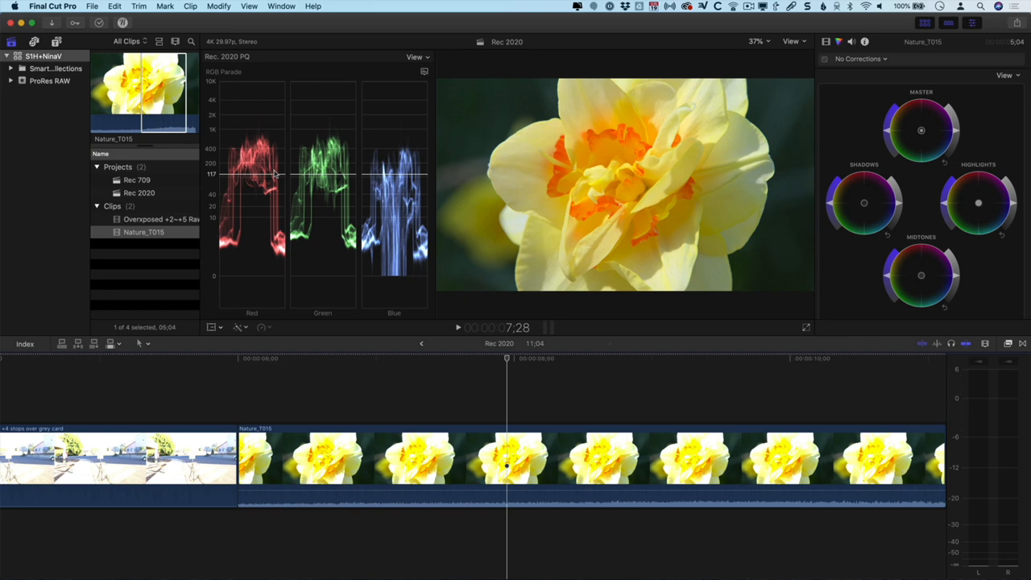
mouse_move(399, 290)
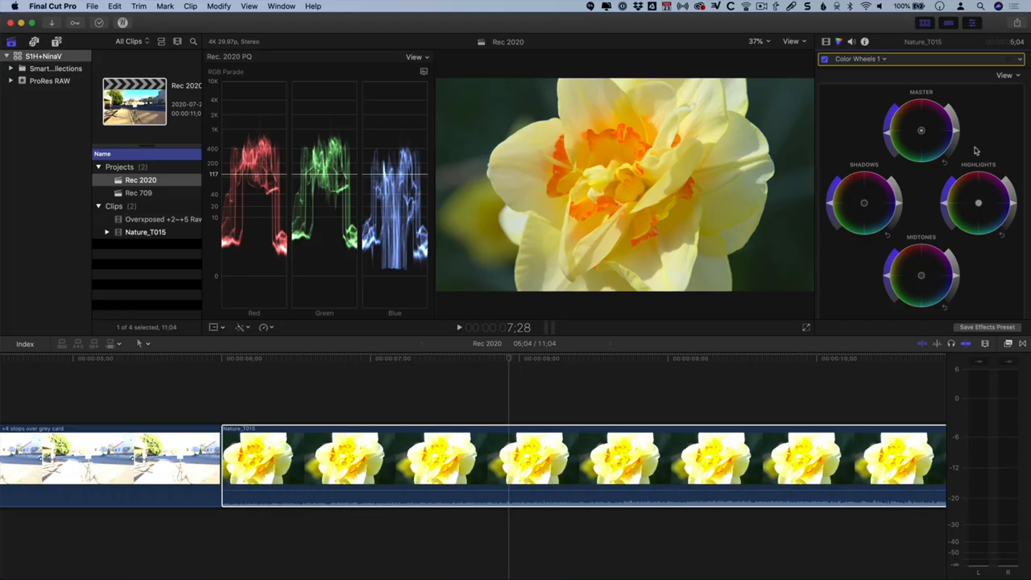
Set Nature_T015's RAW to Log Conversion and Camera LUT both to Panasonic V-Log
left_click(865, 42)
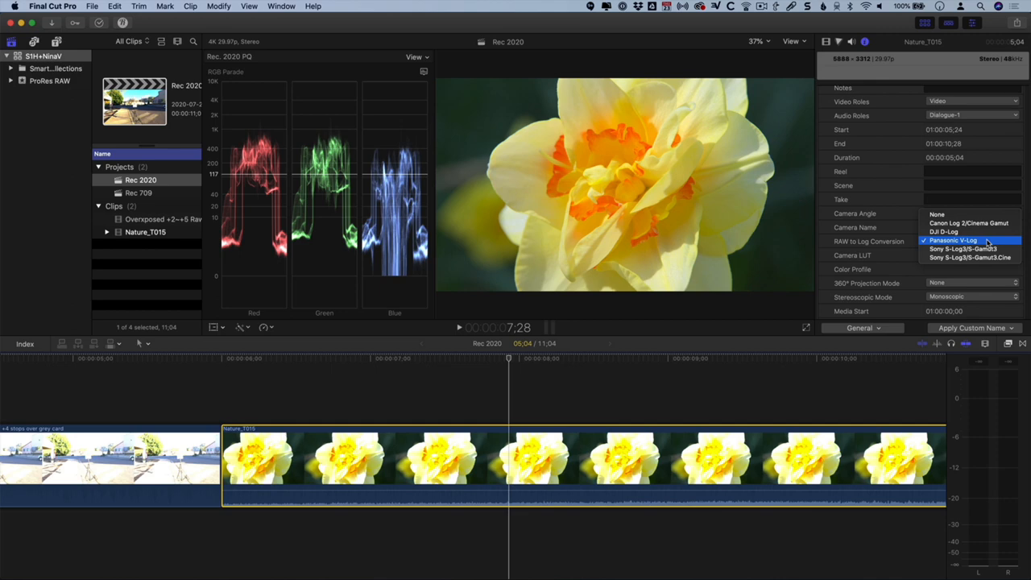
left_click(973, 240)
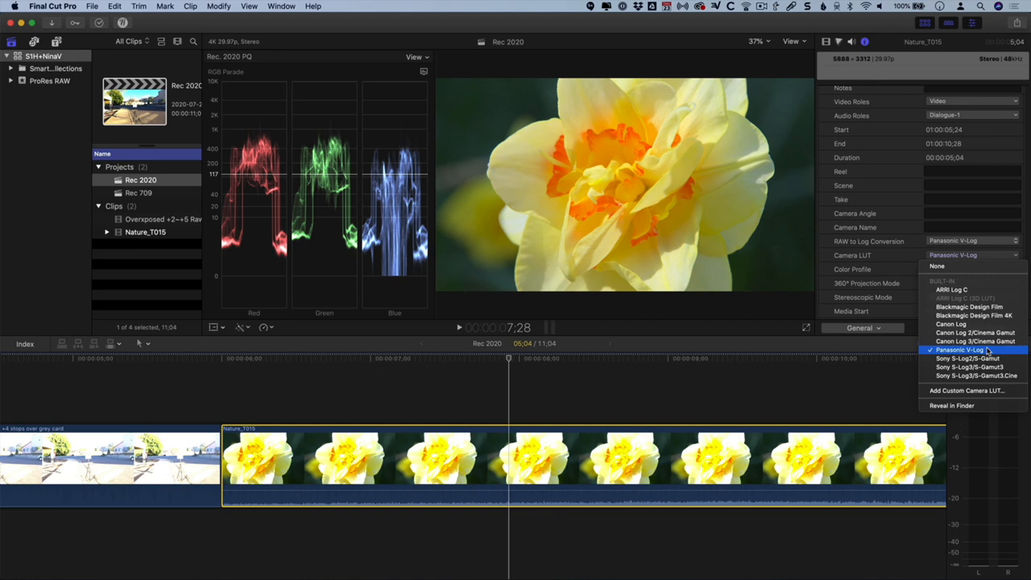
left_click(958, 349)
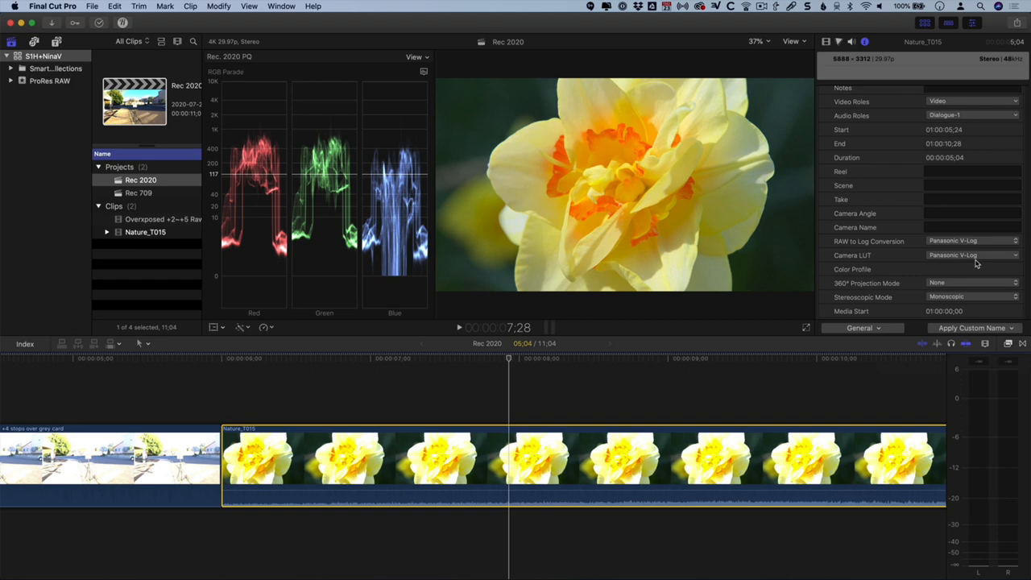
left_click(973, 254)
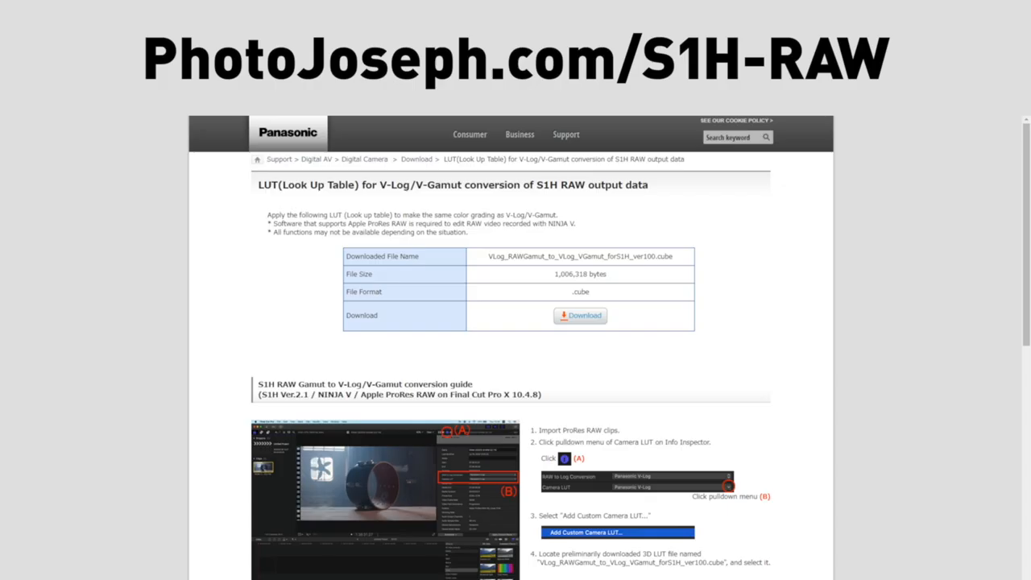
Scroll through the Panasonic S1H RAW workflow page to read the custom LUT steps
scroll("down", 3)
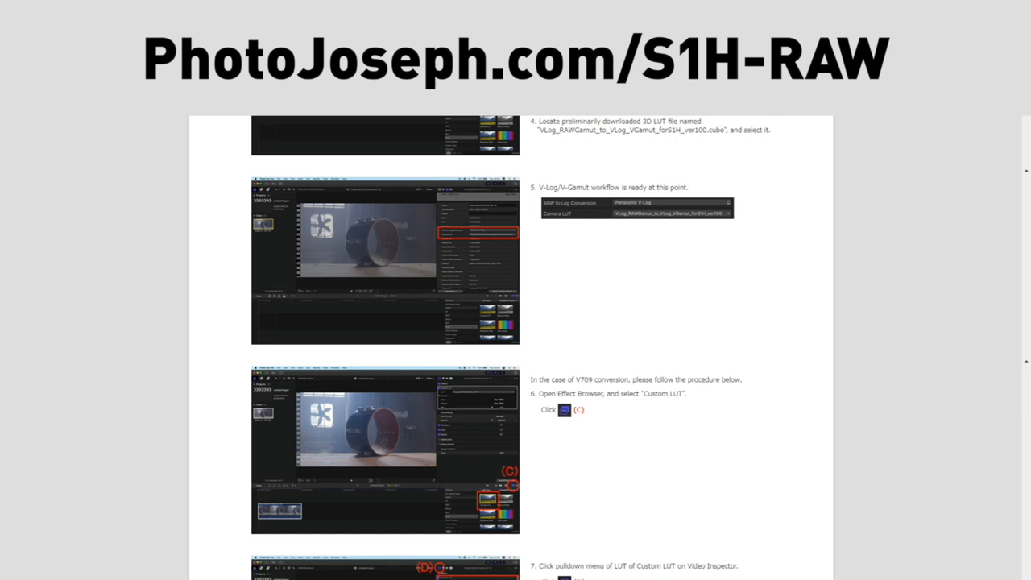
scroll("up", 3)
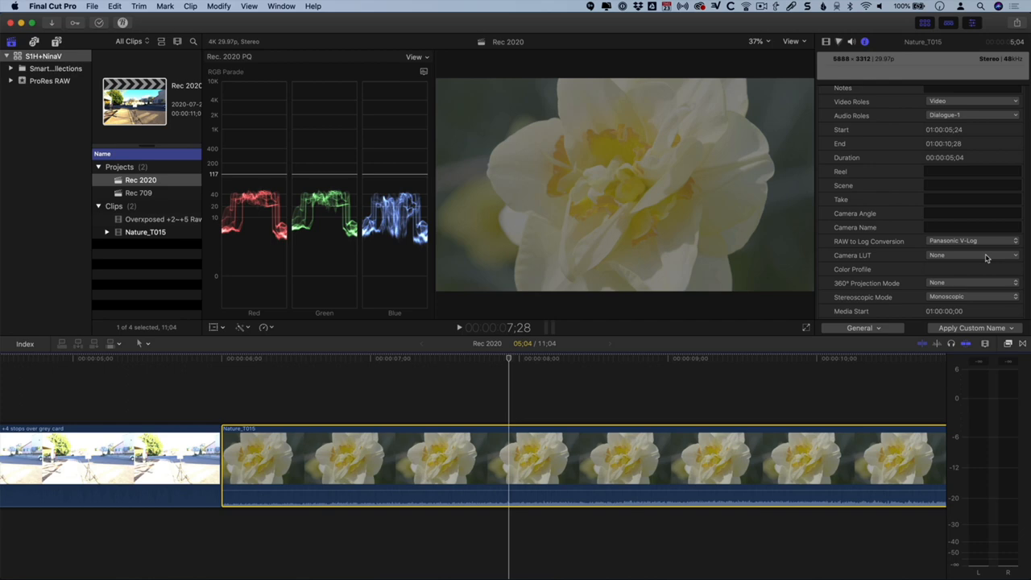
Add the VLog_RAWGamut_to_VLog_VGamut .cube file as a custom camera LUT for Nature_T015
left_click(970, 255)
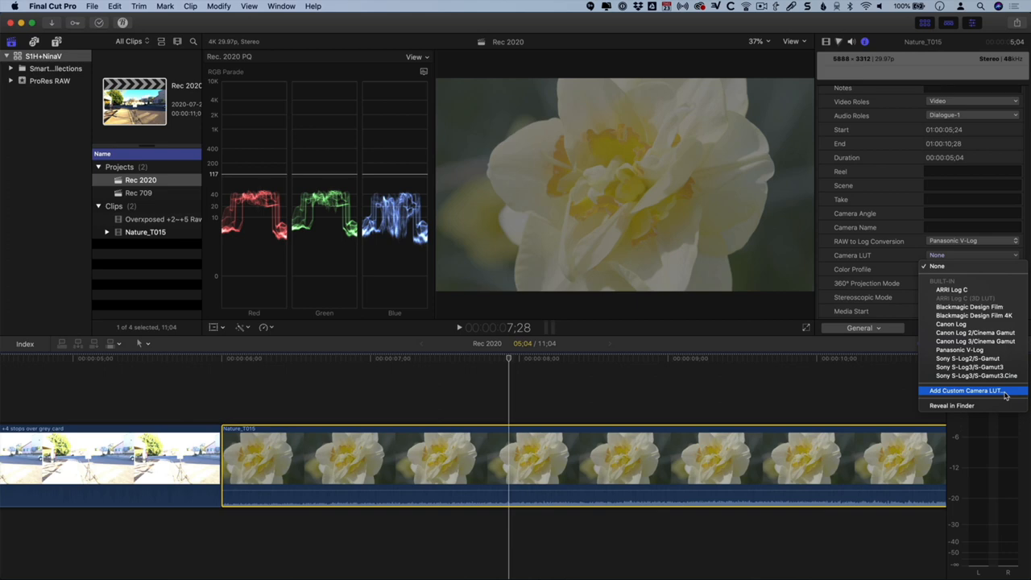
left_click(965, 390)
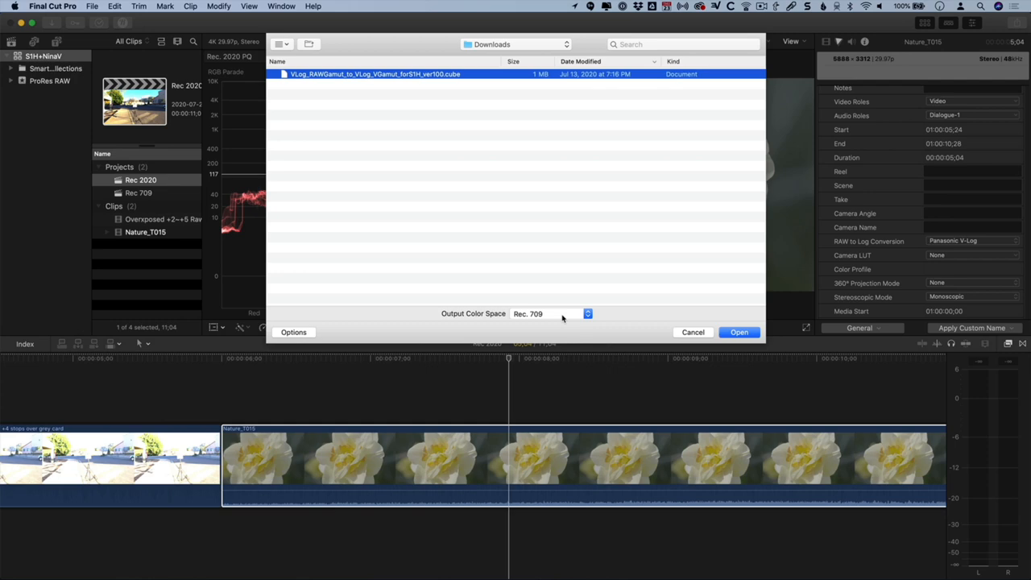
left_click(738, 332)
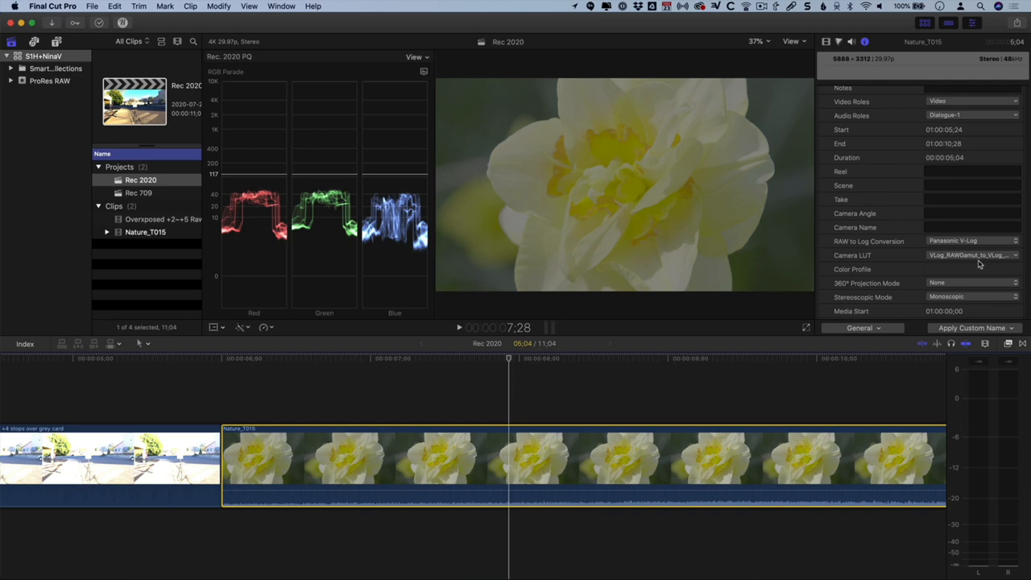
left_click(970, 255)
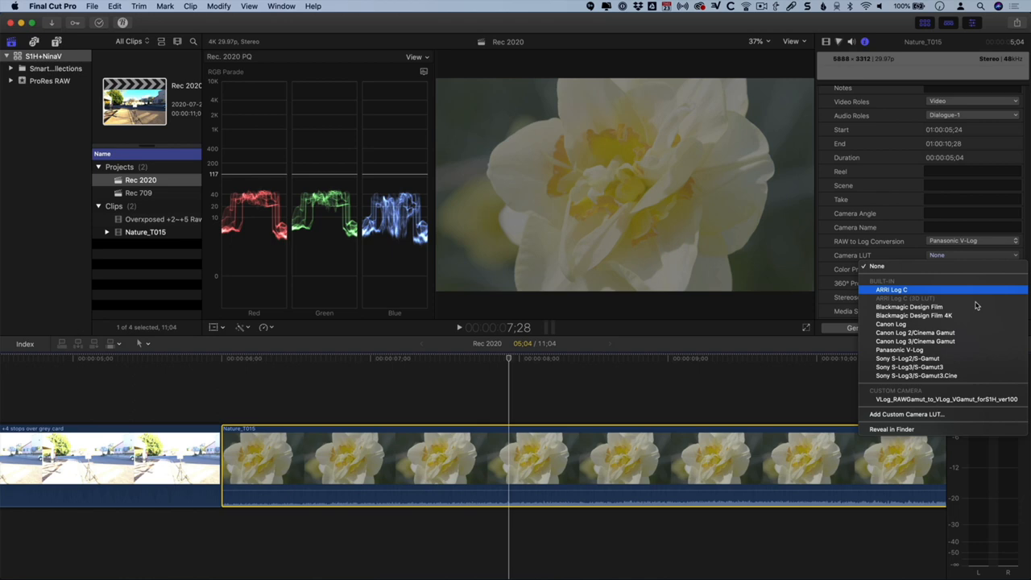
Select both S1H clips in the Rec 2020 timeline for shared inspection
left_click(946, 400)
type("custom")
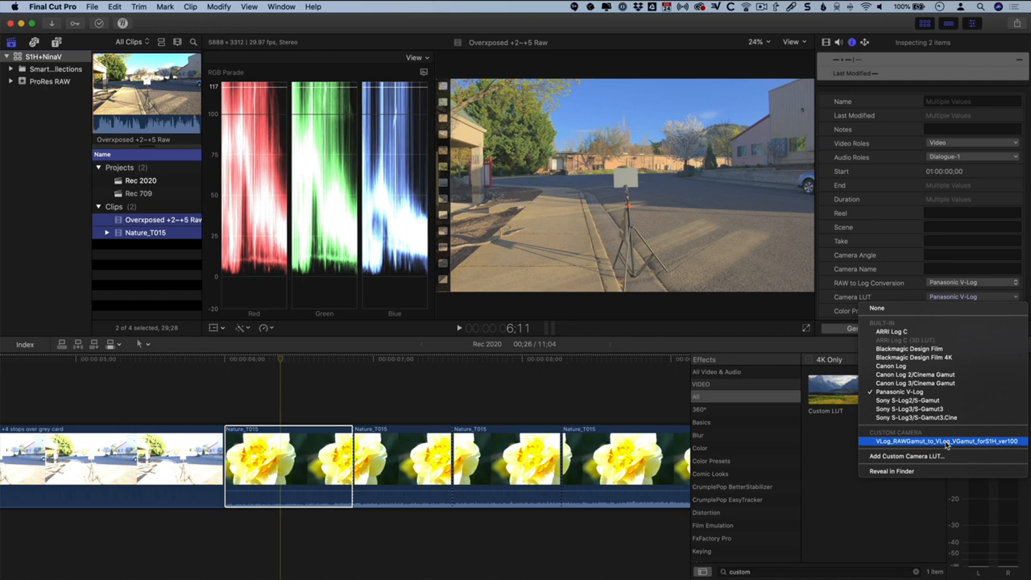
Choose the camera LUT from the Camera LUT pop-up for both selected clips
left_click(944, 441)
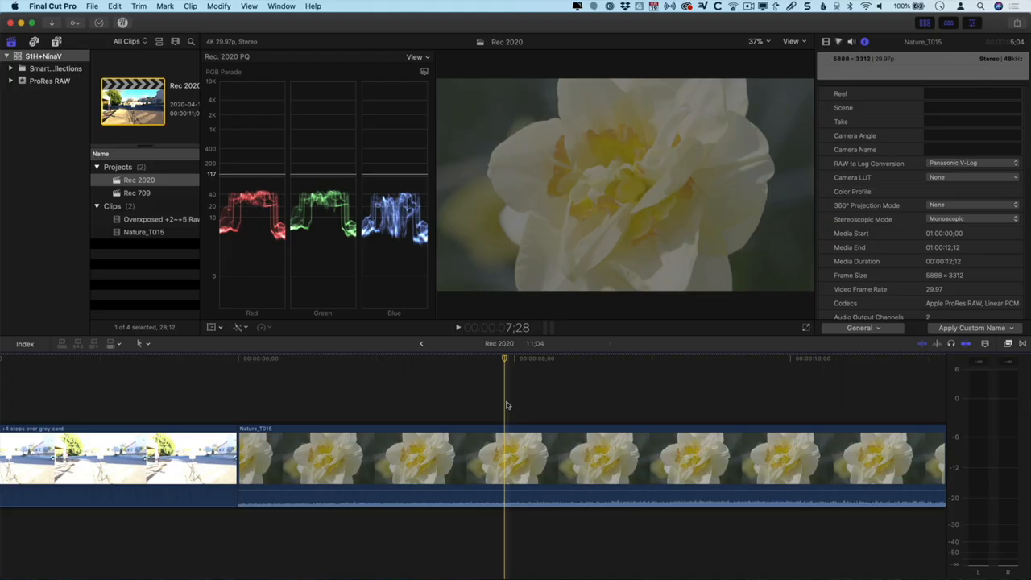
Switch to the Rec 709 project and append the Nature_T015 flower clip to its timeline
left_click(137, 193)
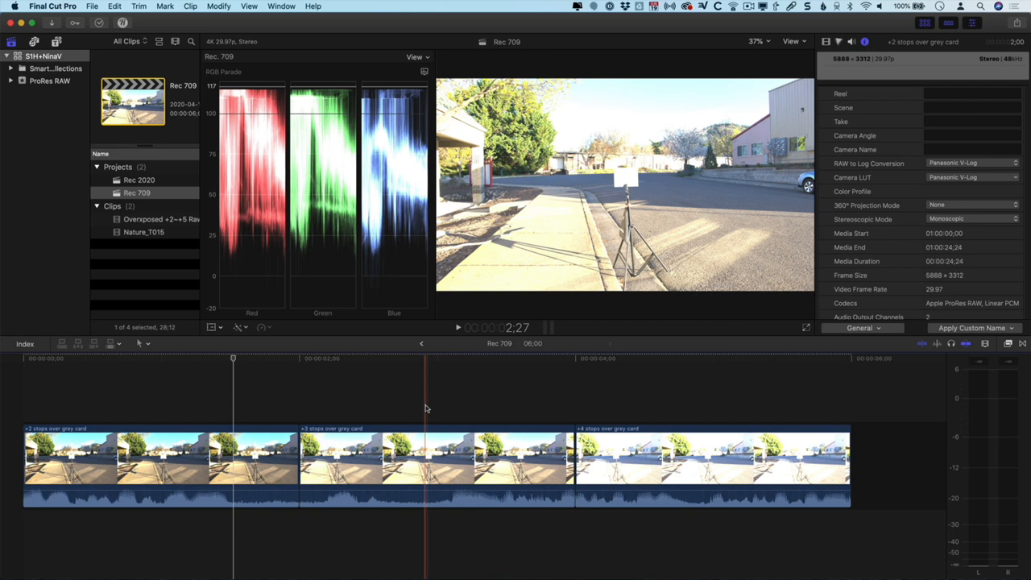
left_click(435, 454)
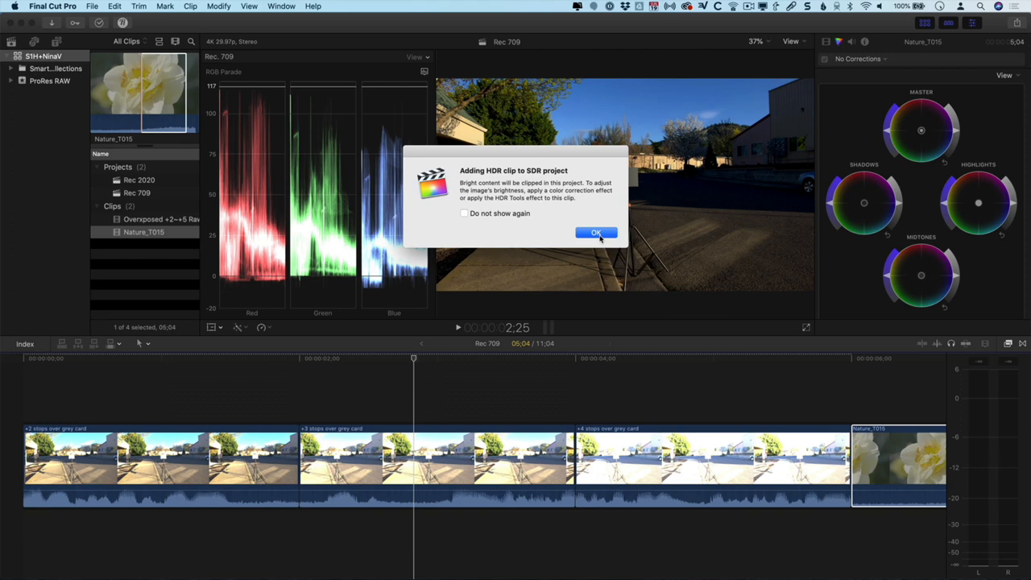
Acknowledge the 'Adding HDR clip to SDR project' alert with OK
left_click(596, 232)
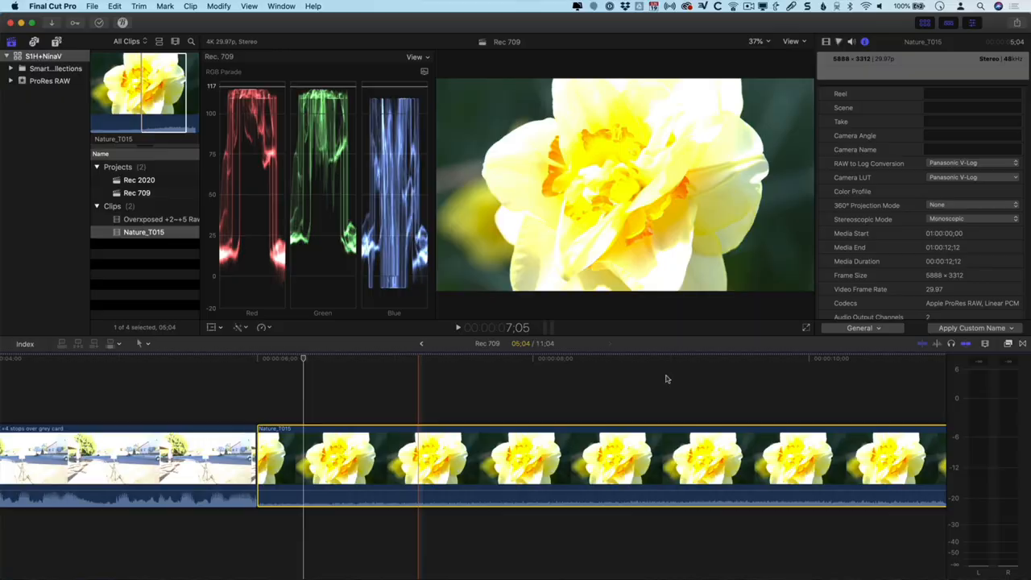